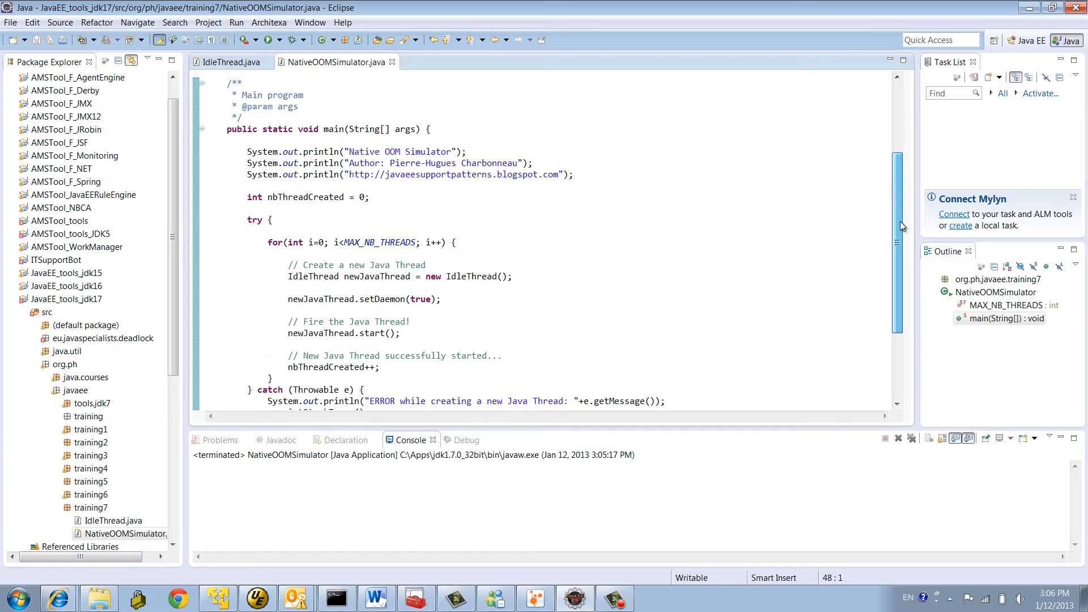
mouse_move(609, 262)
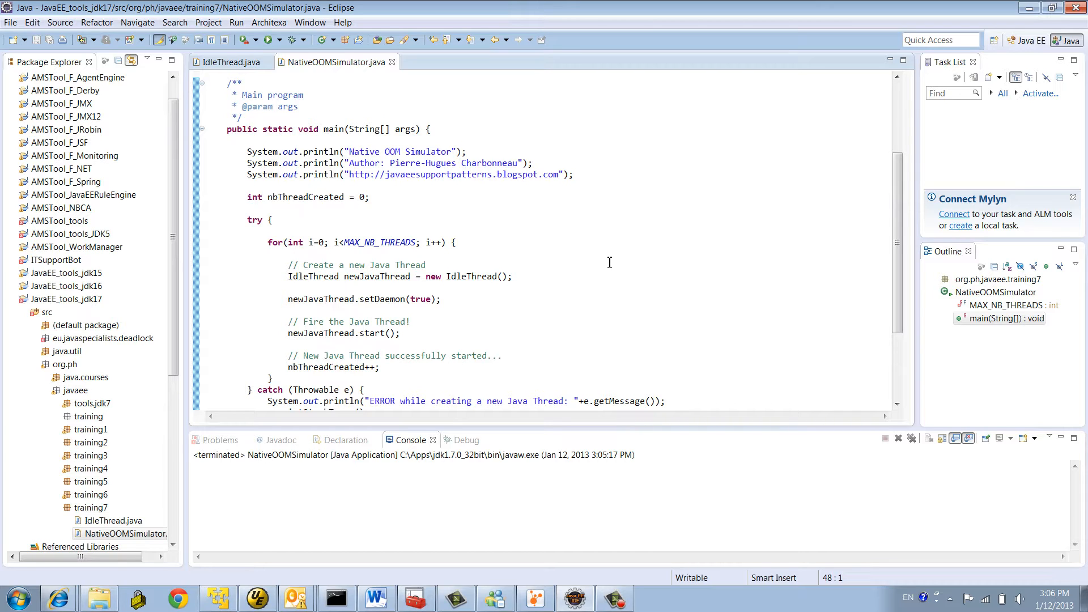
Review the simulator source, highlighting the thread-starting code and the IdleThread class
scroll(down, 3)
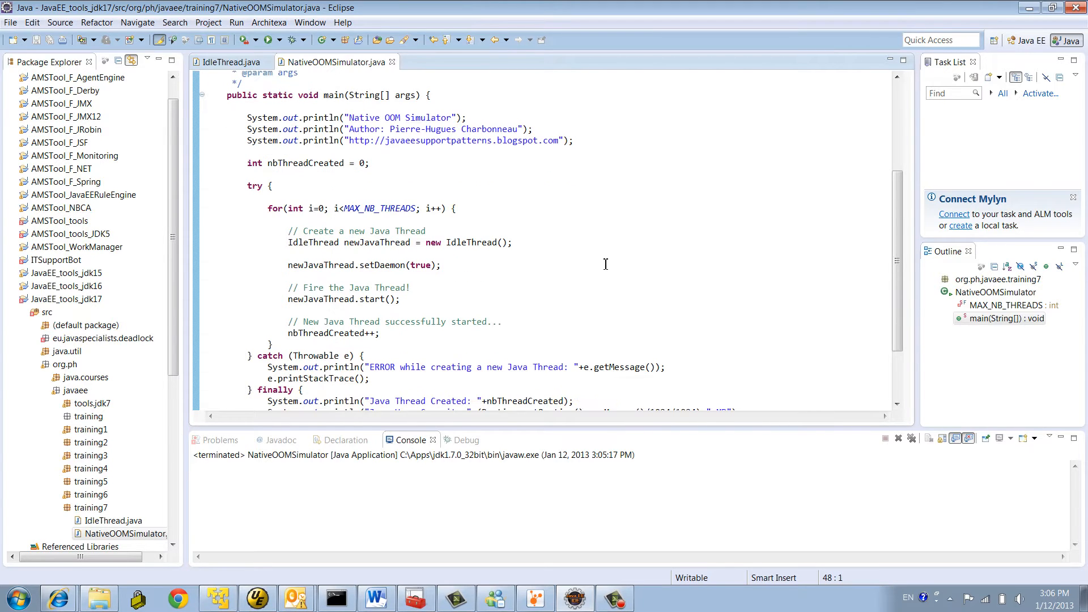
mouse_move(270, 226)
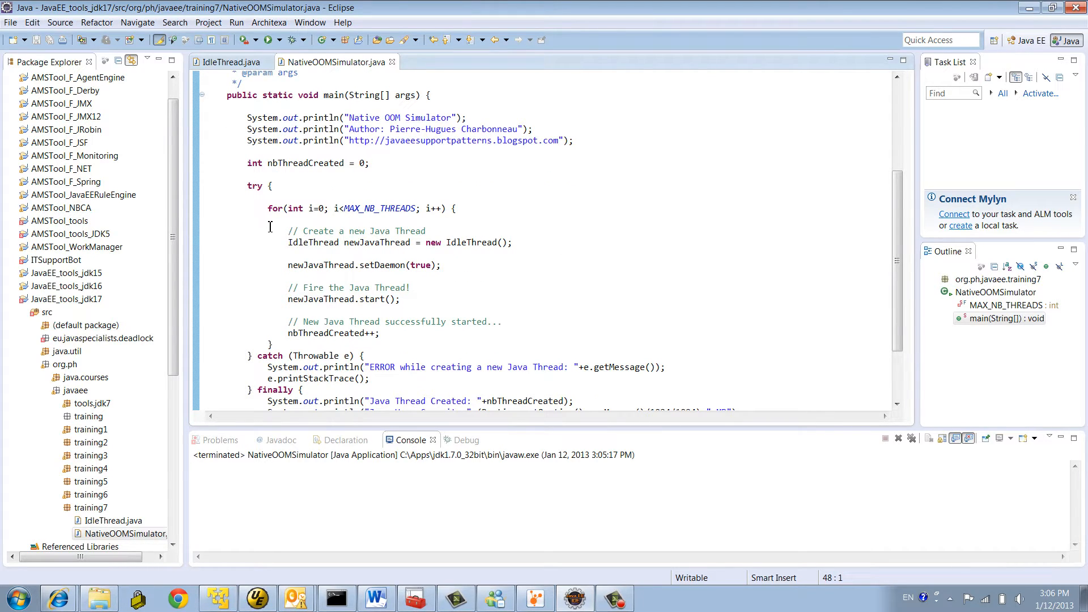
drag(269, 208, 273, 343)
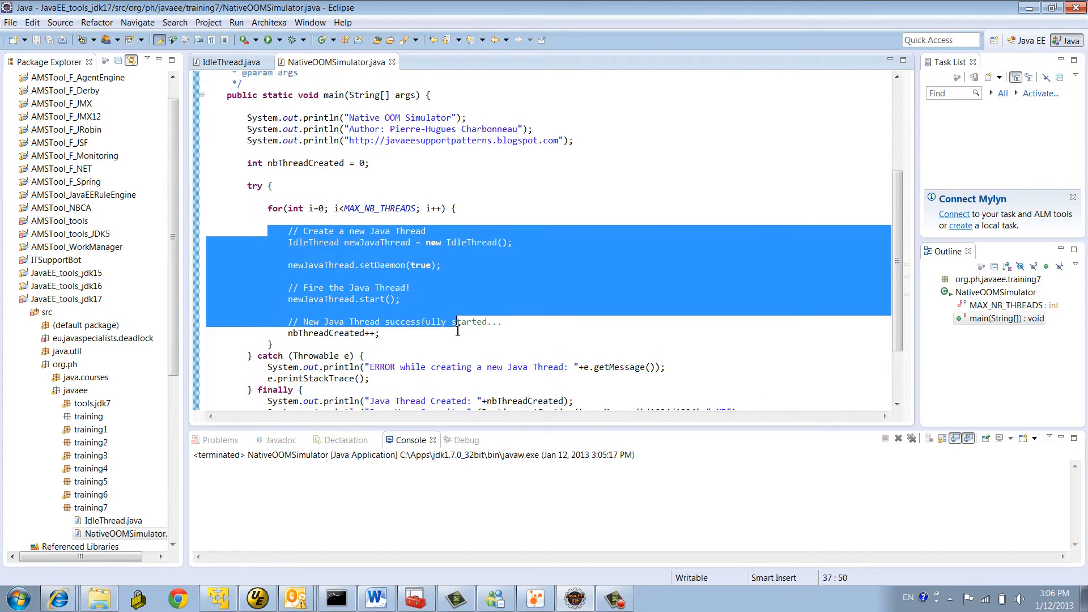
click(222, 61)
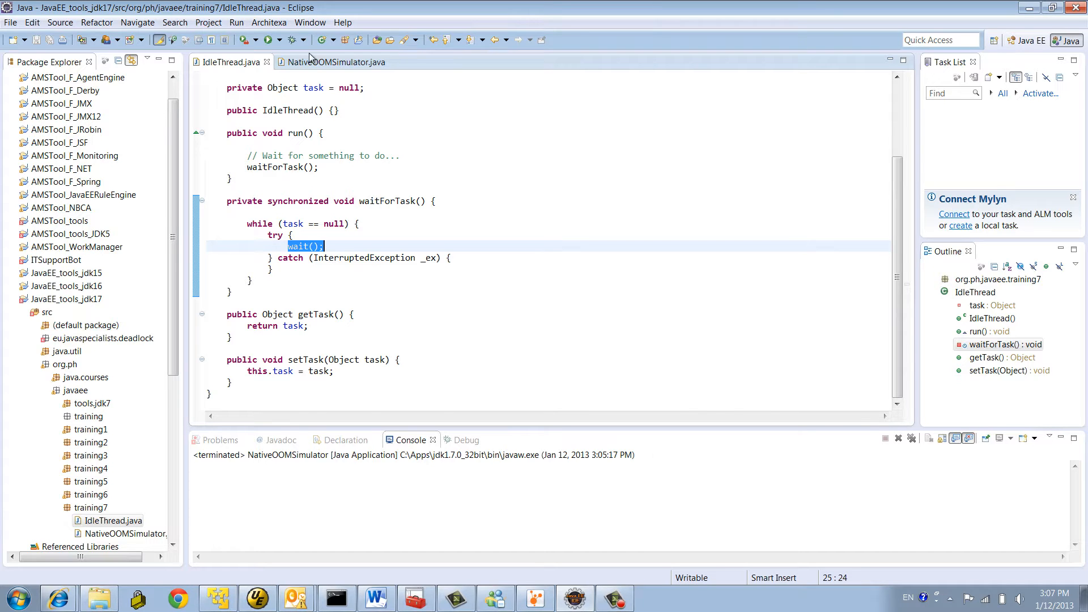
click(335, 62)
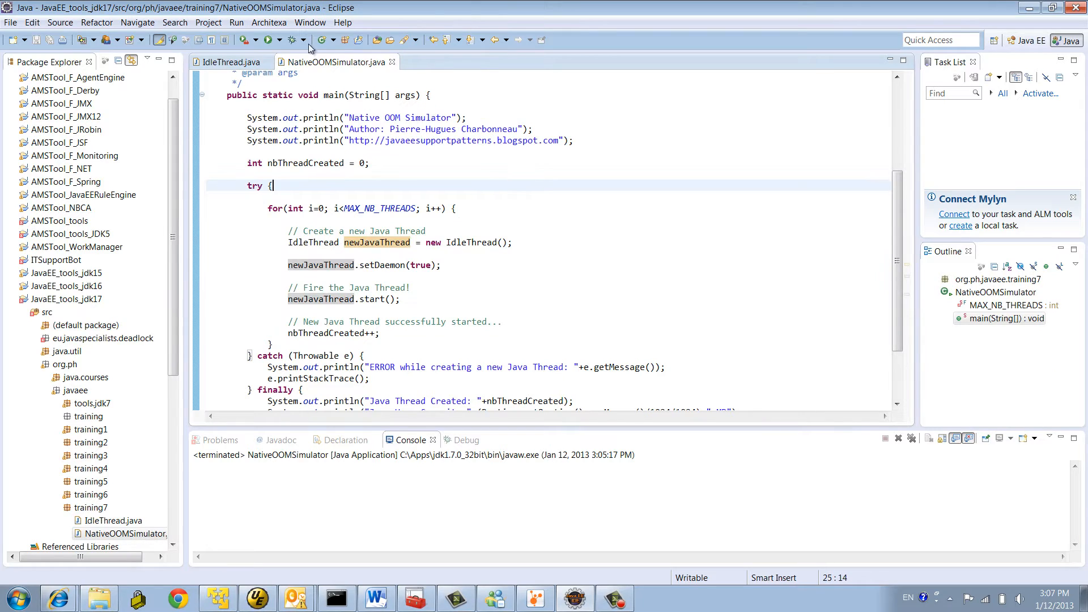
Run the simulator with -Xms512m -Xmx512m and highlight the 'unable to create new native thread' error
click(277, 40)
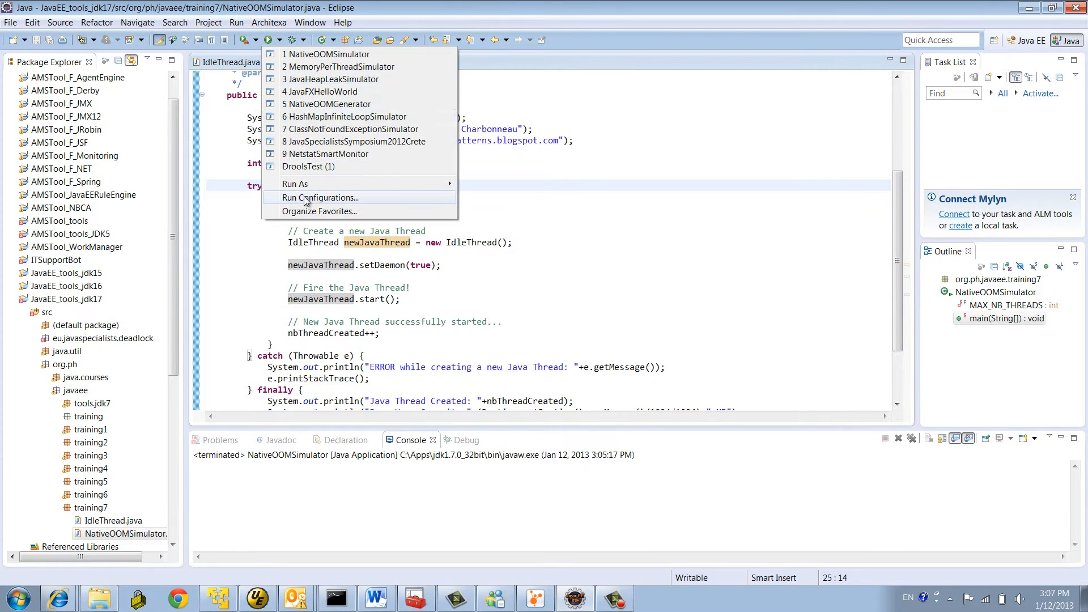
click(318, 197)
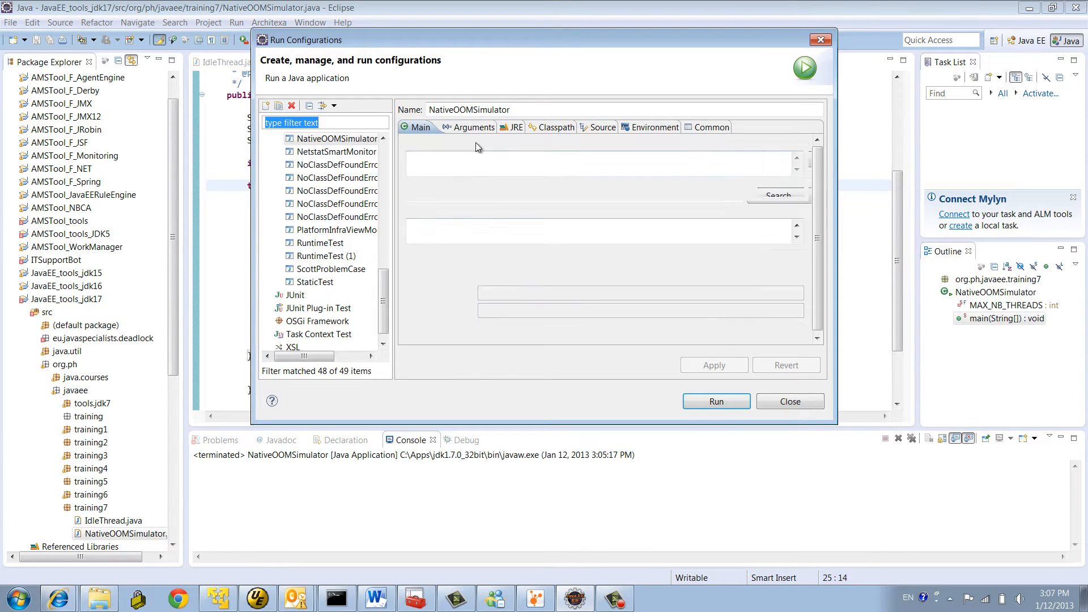
click(471, 127)
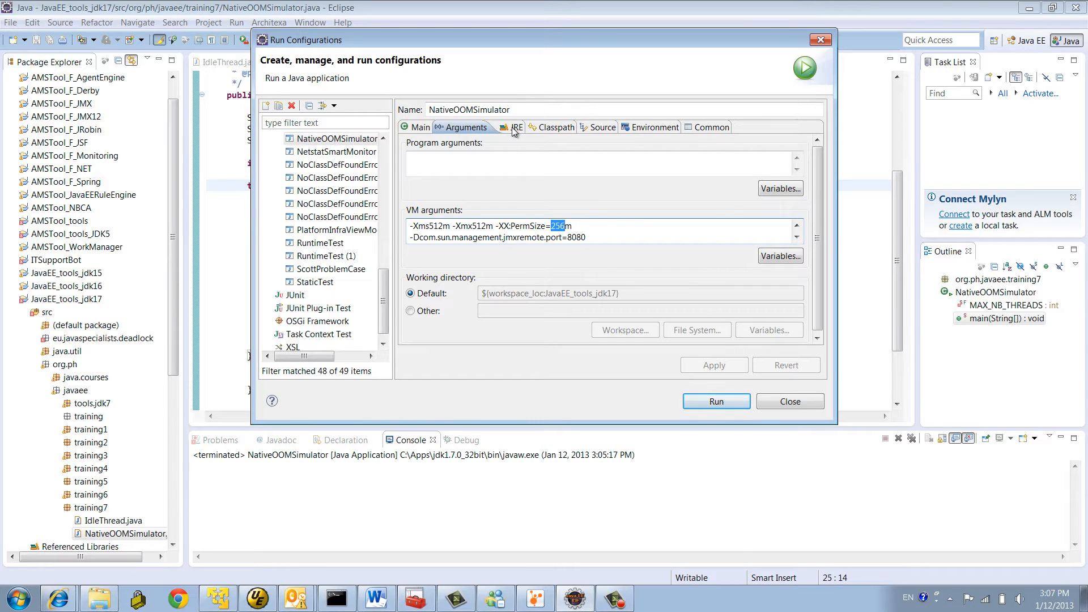
click(517, 127)
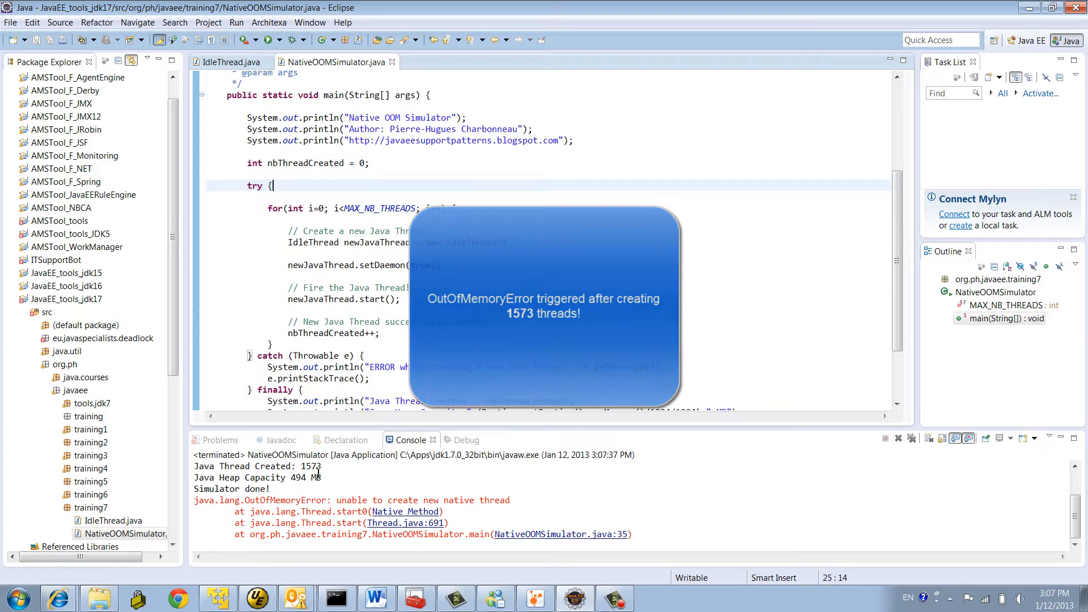
double_click(310, 466)
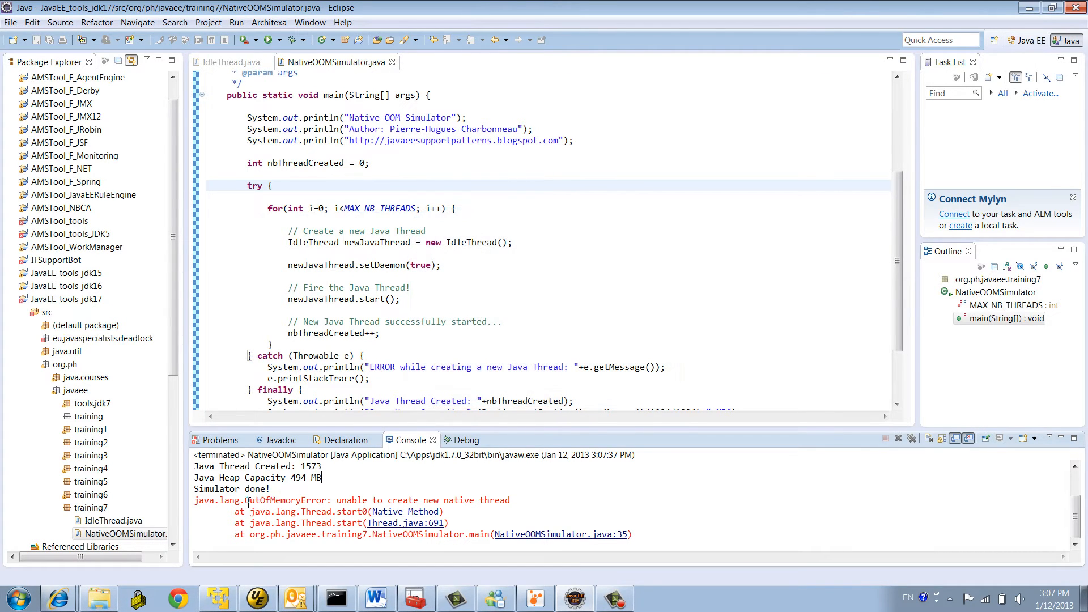
drag(447, 500, 509, 500)
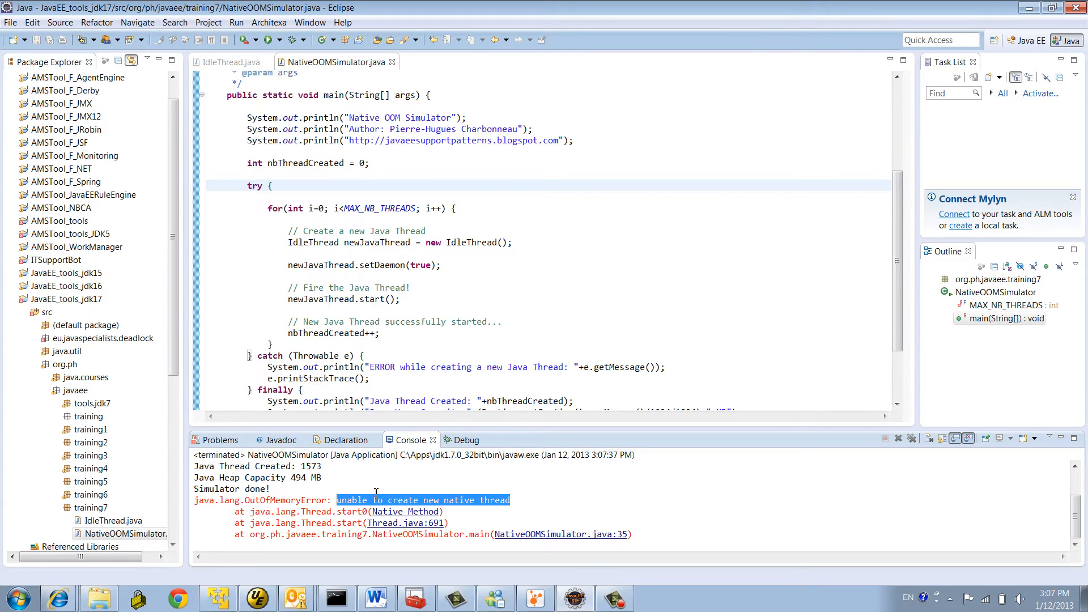
click(375, 493)
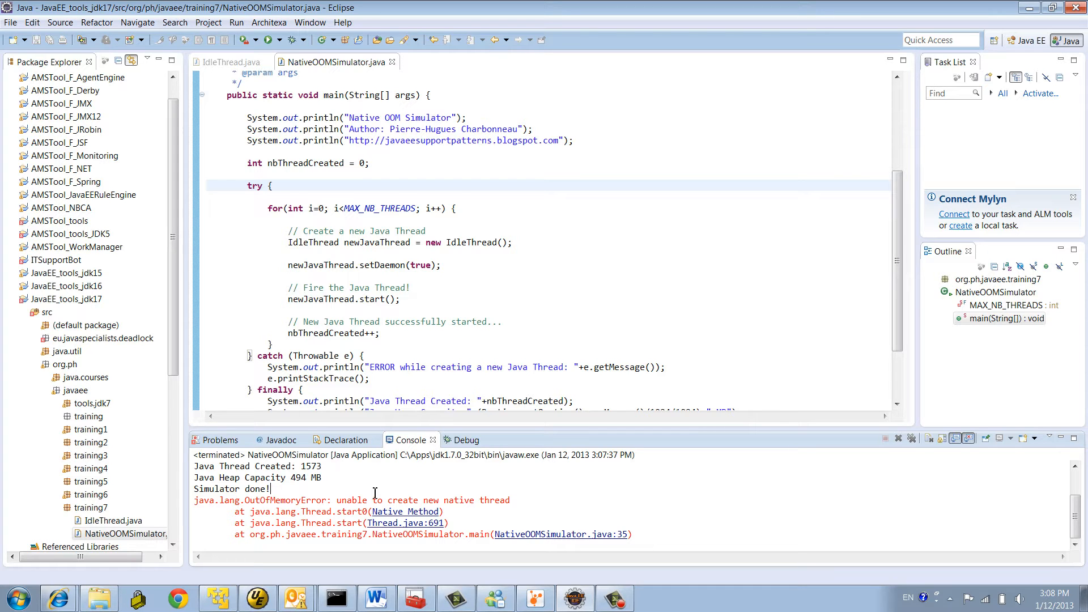
Rerun the simulator with both heap arguments changed to 1024m and check the 856-thread failure
click(276, 39)
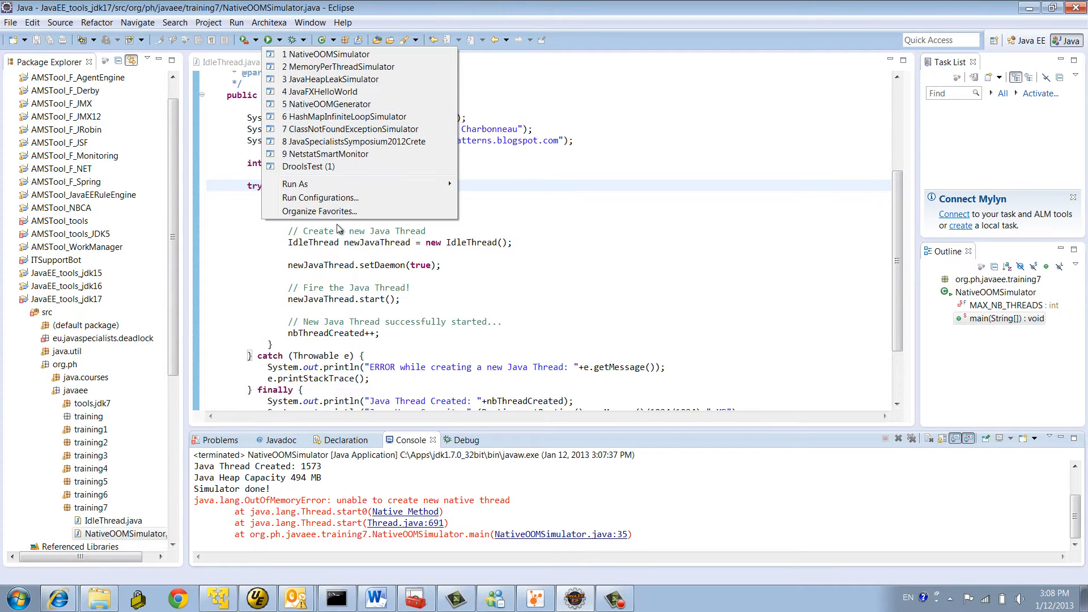
click(320, 197)
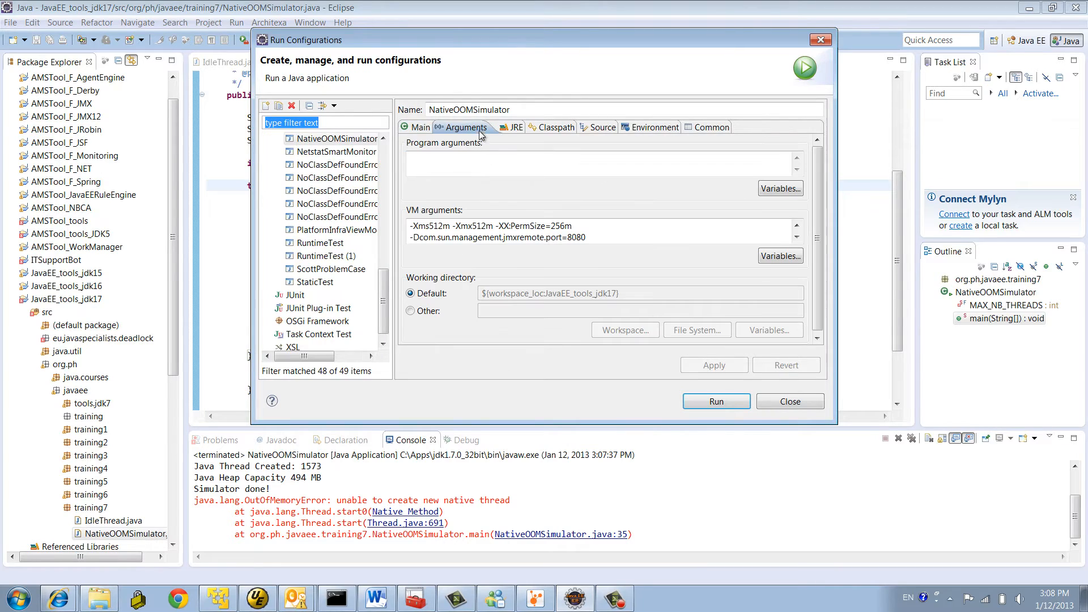
double_click(436, 226)
text(024)
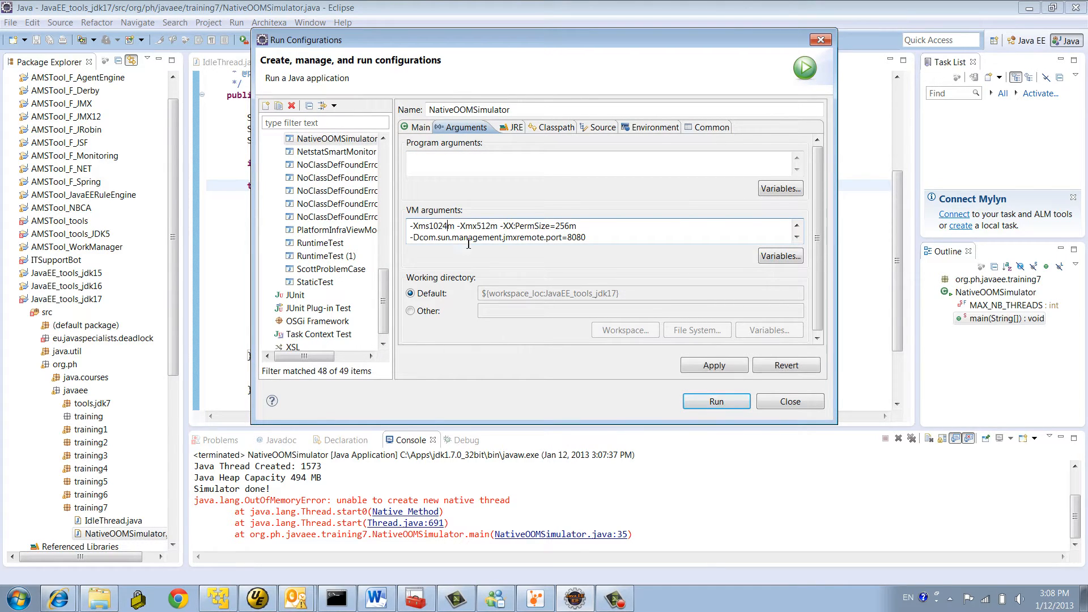
double_click(483, 225)
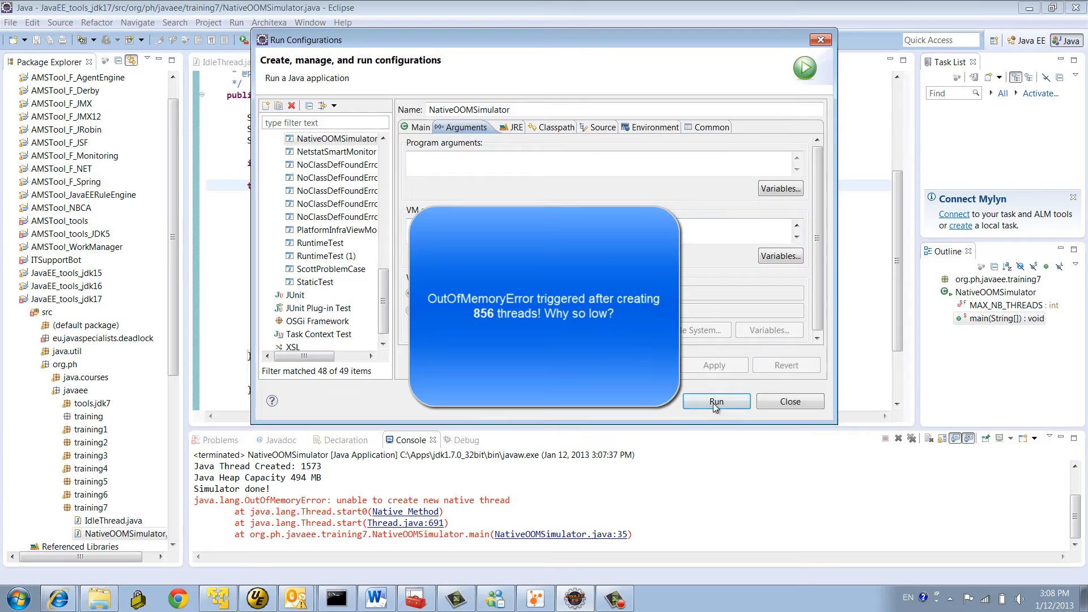
click(716, 402)
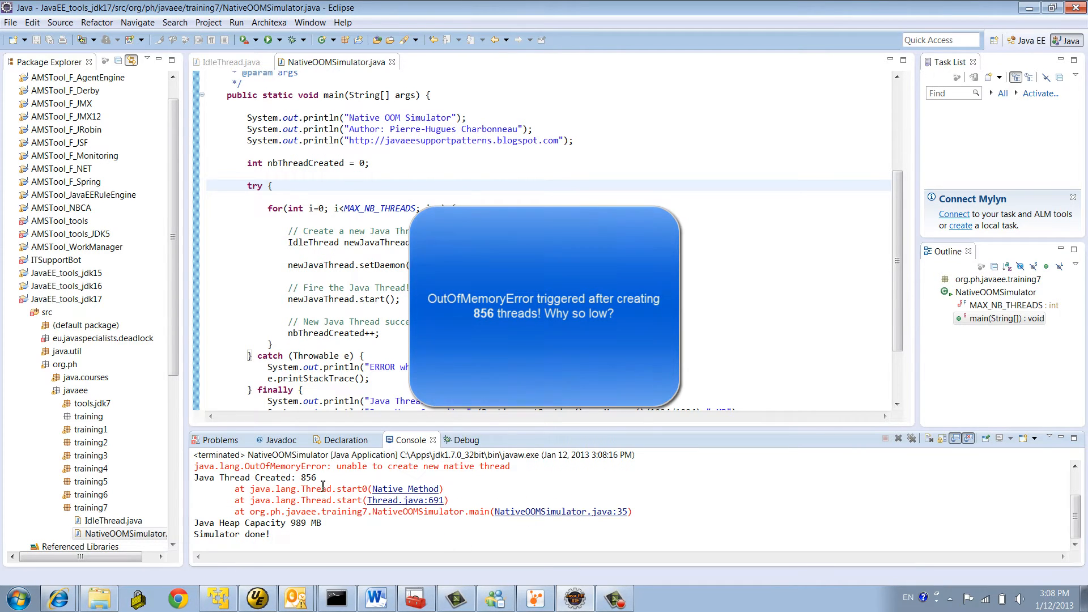
double_click(308, 477)
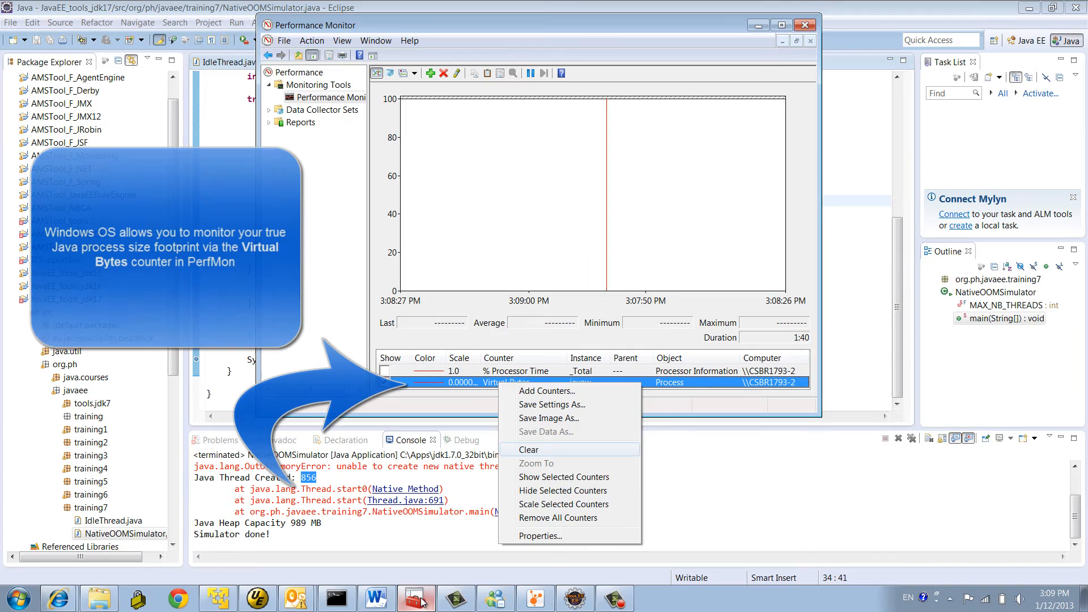
Clear the Performance Monitor graph, debug-launch the simulator, and read javaw's 2,000,404,480 Virtual Bytes
click(809, 23)
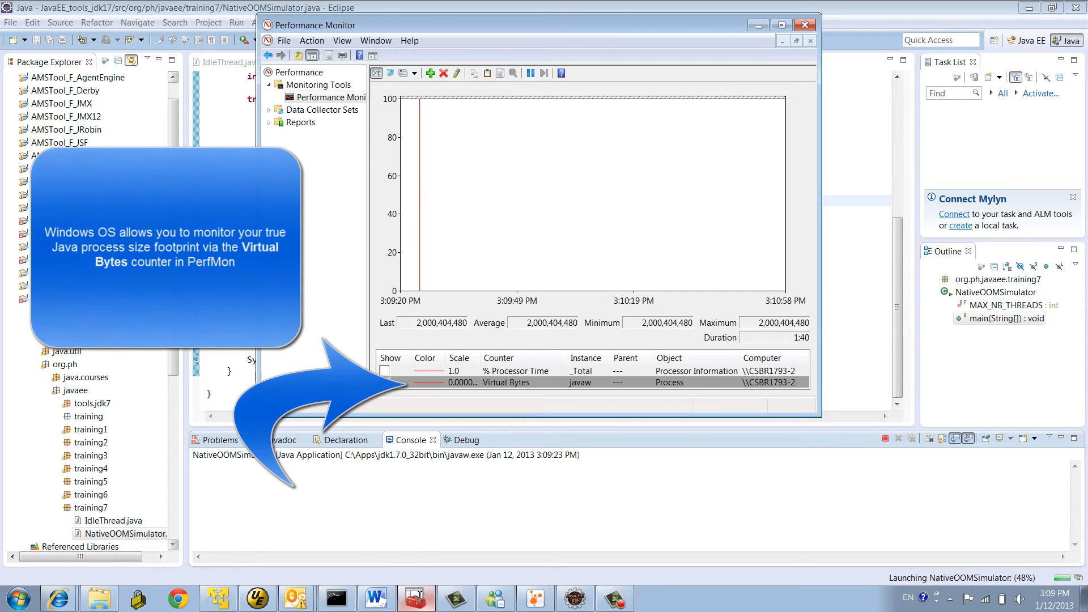
click(462, 439)
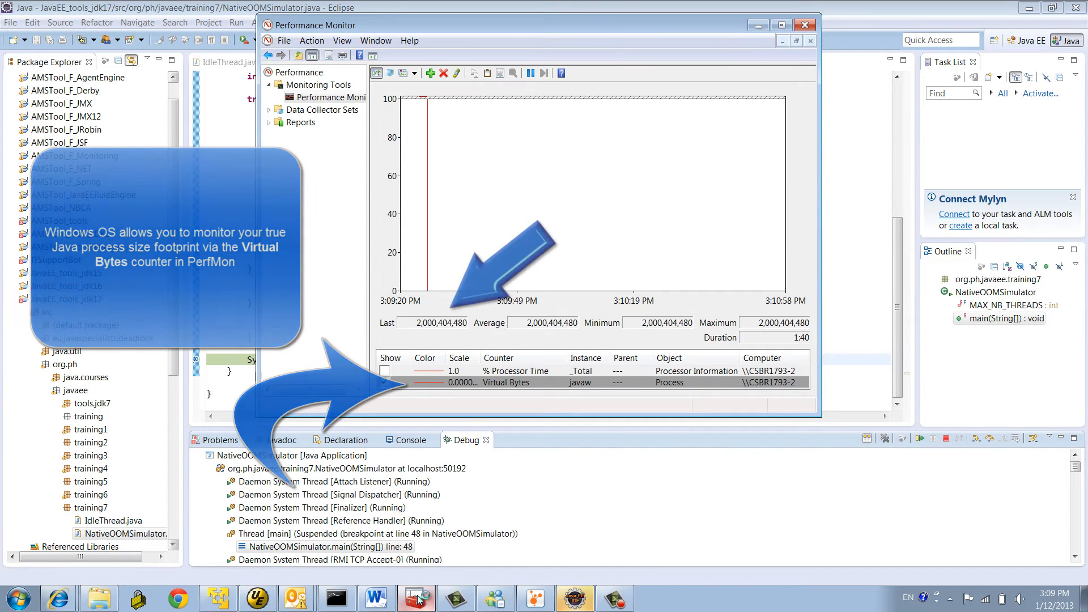
click(385, 382)
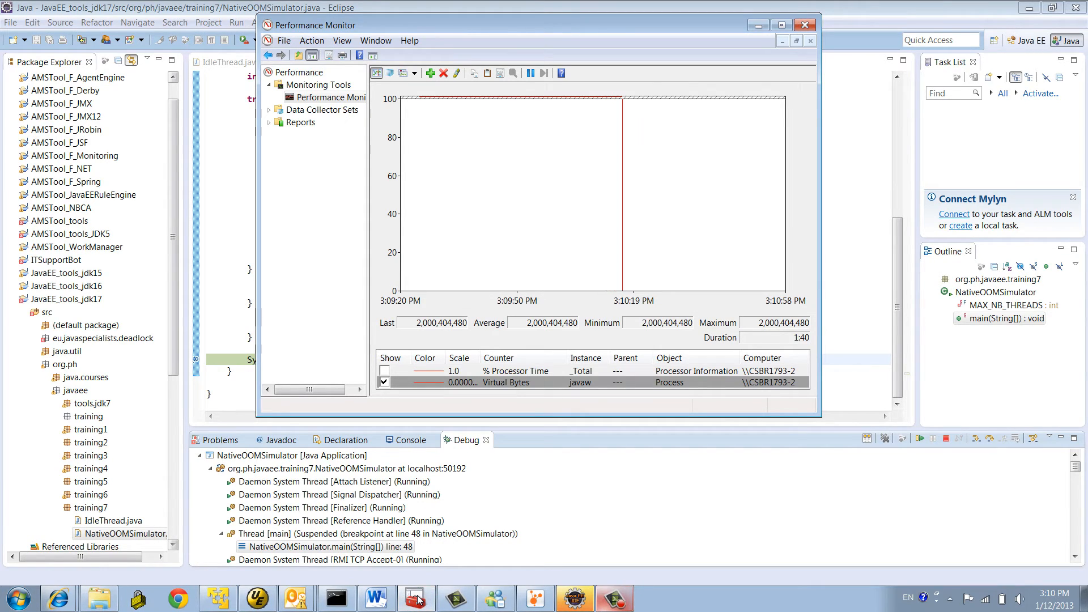
click(805, 25)
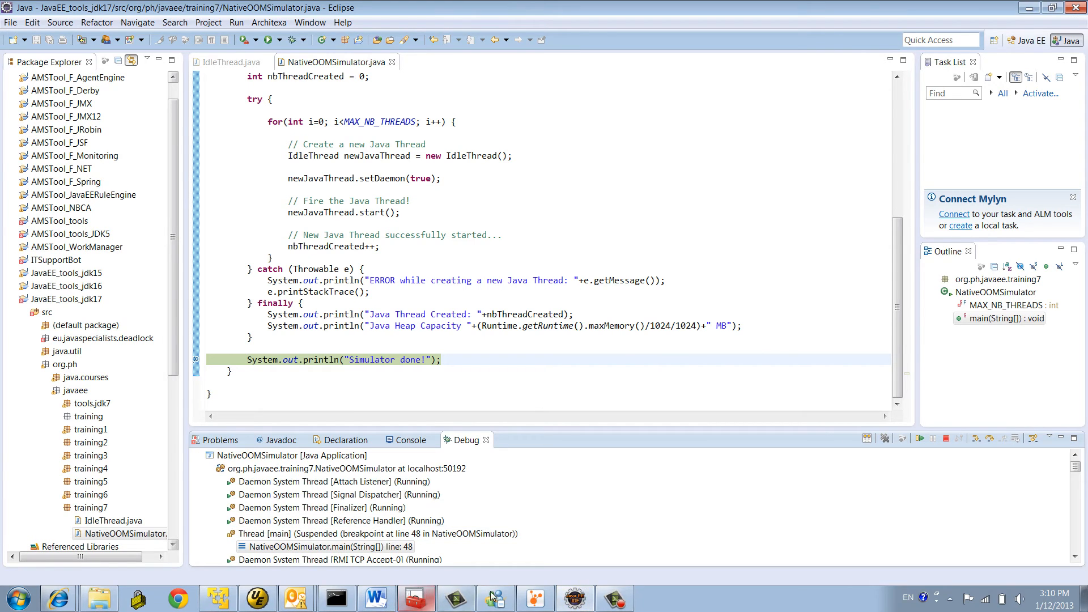
Inspect the NativeOOMSimulator entry under Local applications in Java VisualVM
click(535, 599)
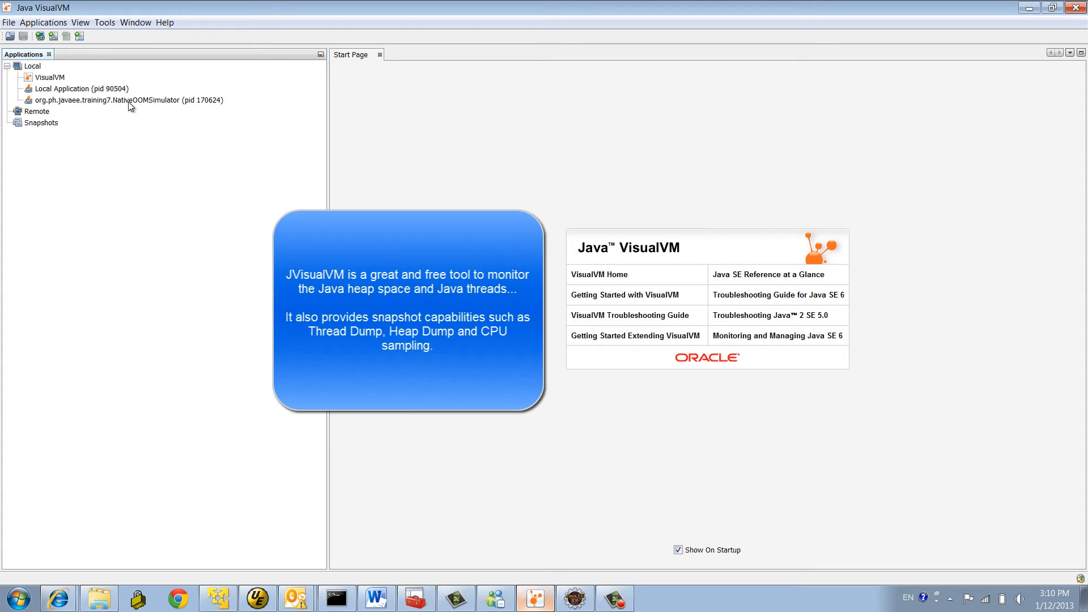
right_click(130, 99)
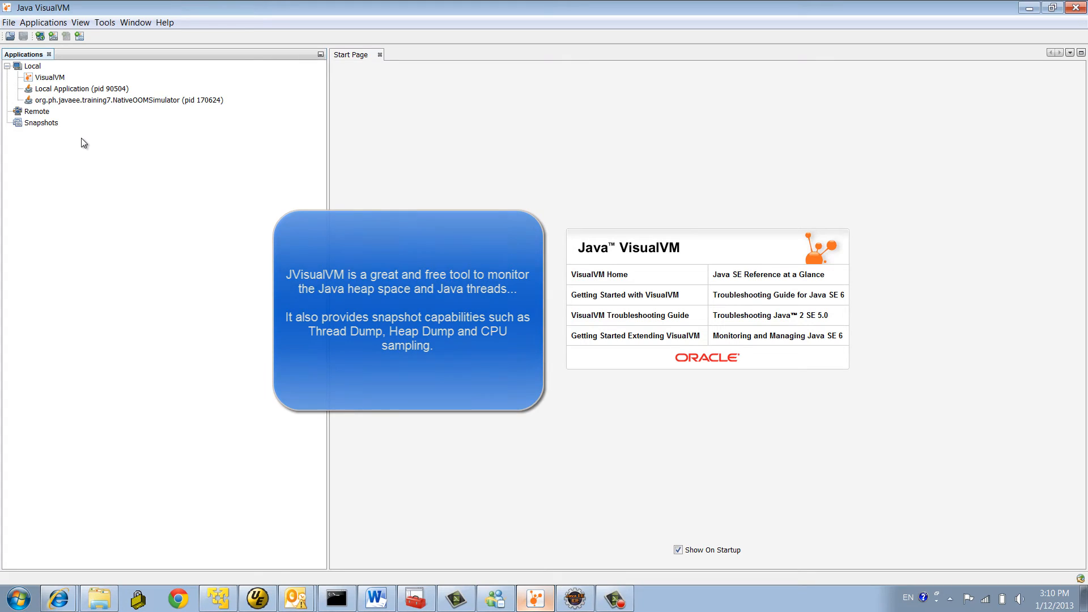
mouse_move(96, 150)
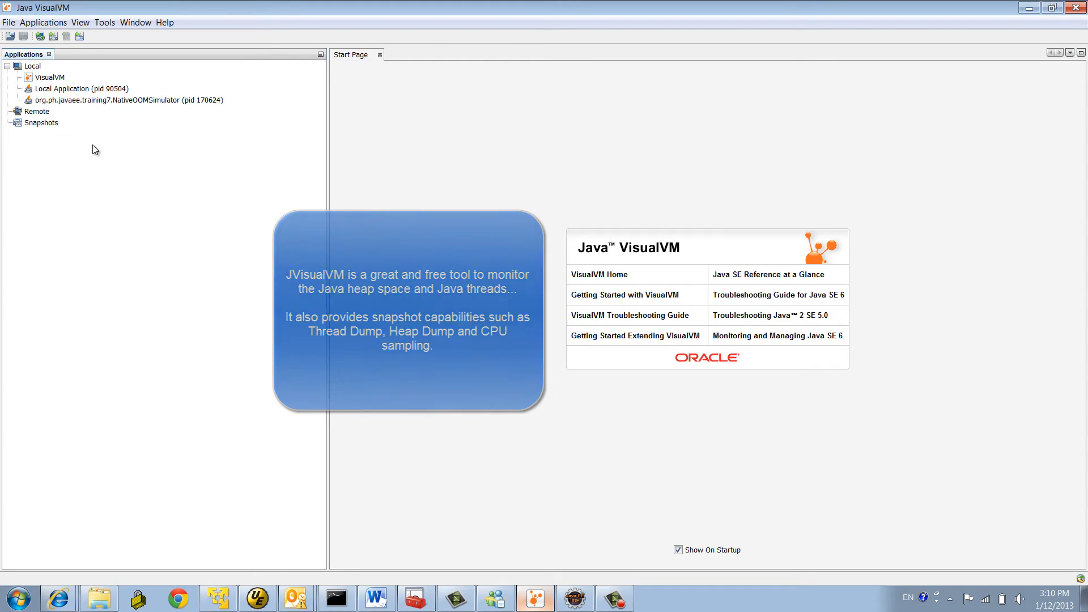
click(415, 599)
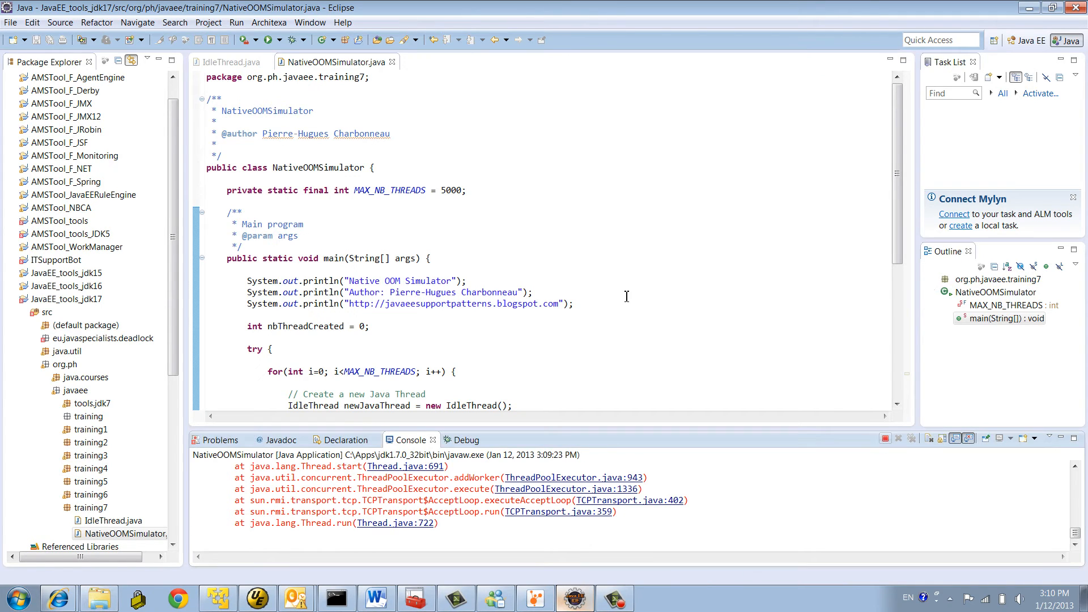
Run the simulator with jre7_09 as Alternate JRE and mark the 5000 threads created result
click(262, 40)
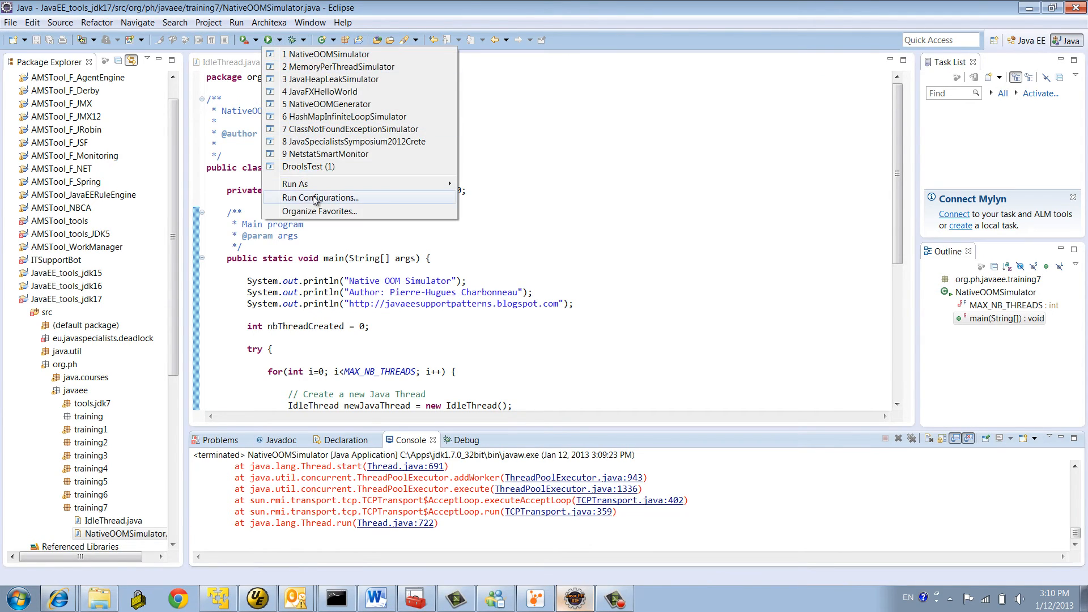
click(320, 197)
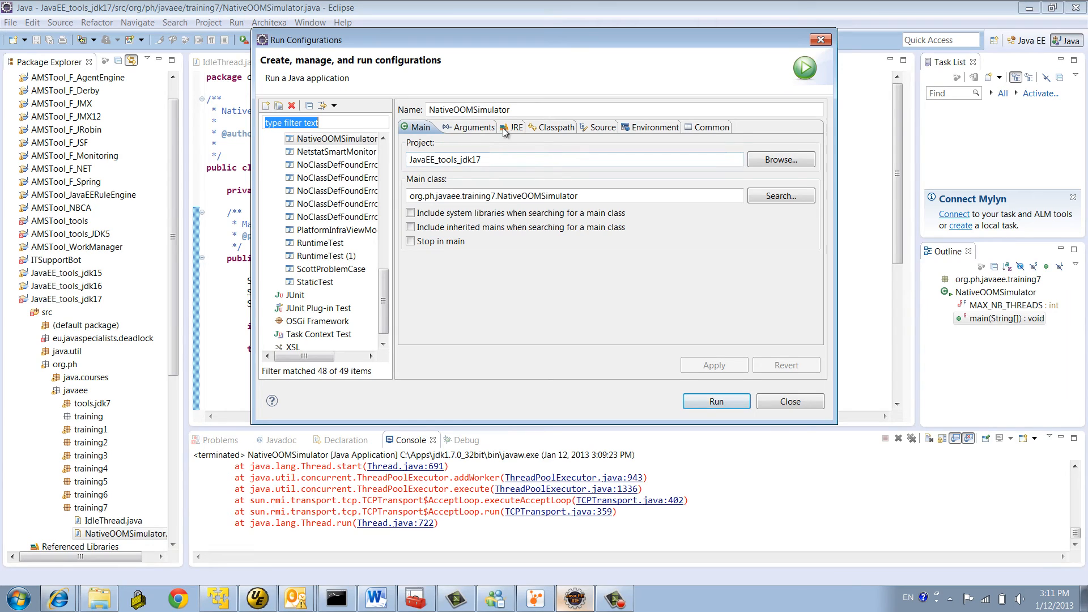
click(512, 126)
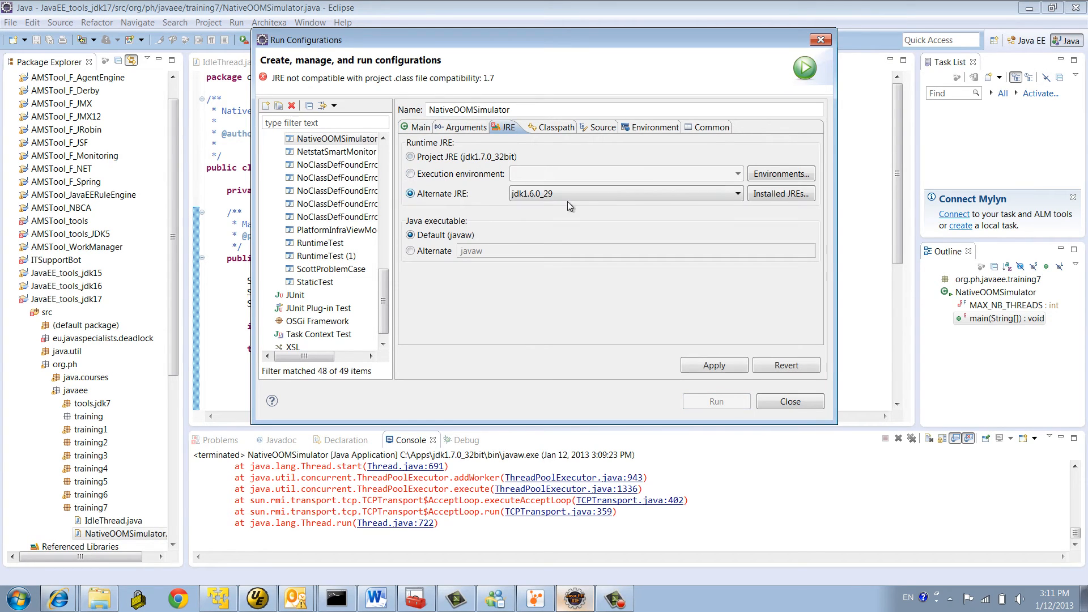
click(737, 193)
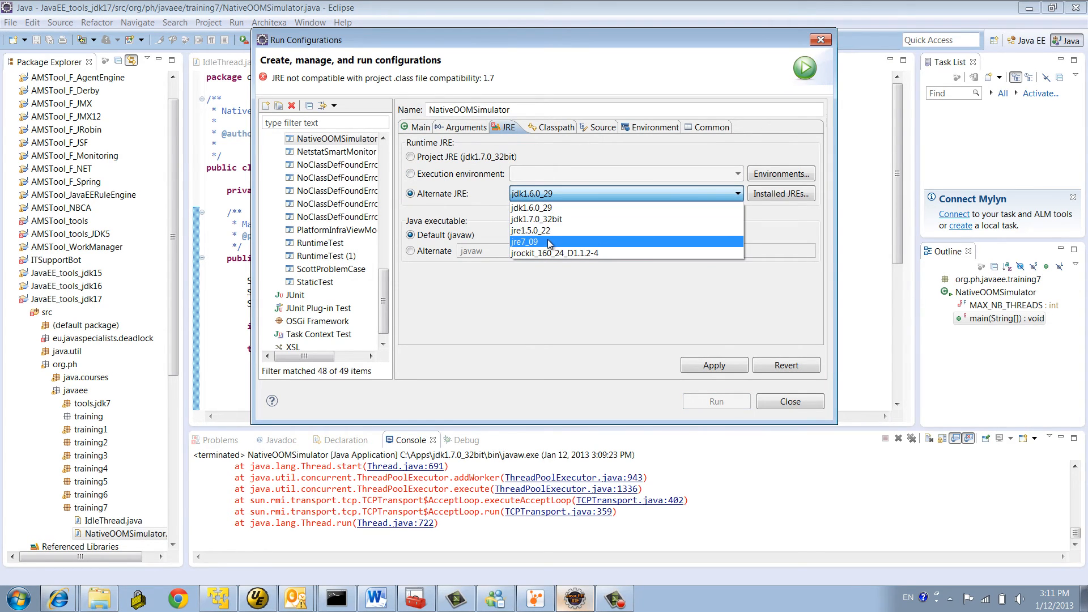
click(524, 241)
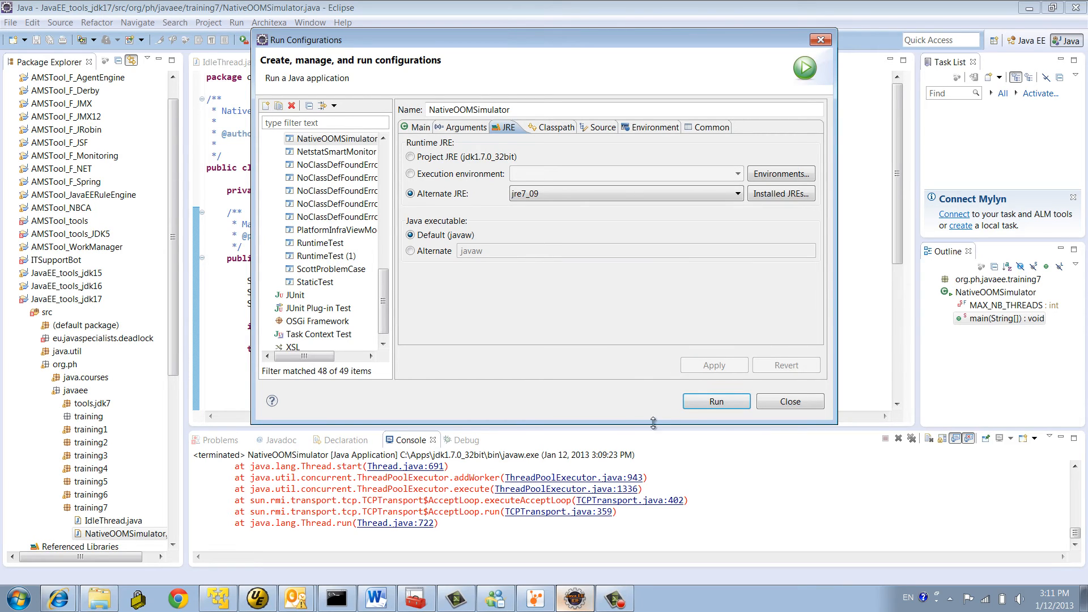
click(716, 402)
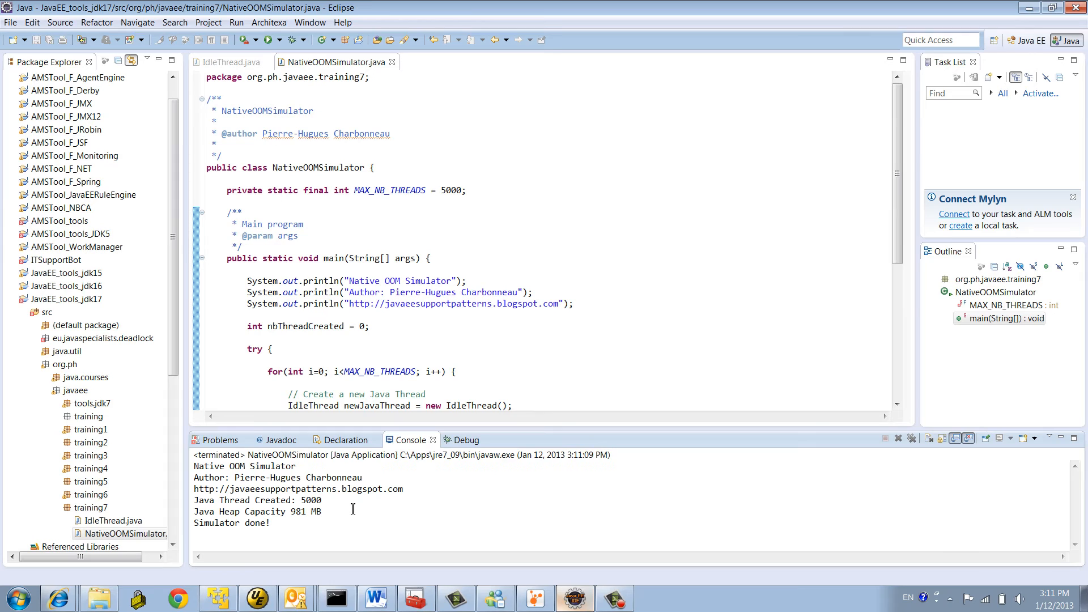
double_click(311, 500)
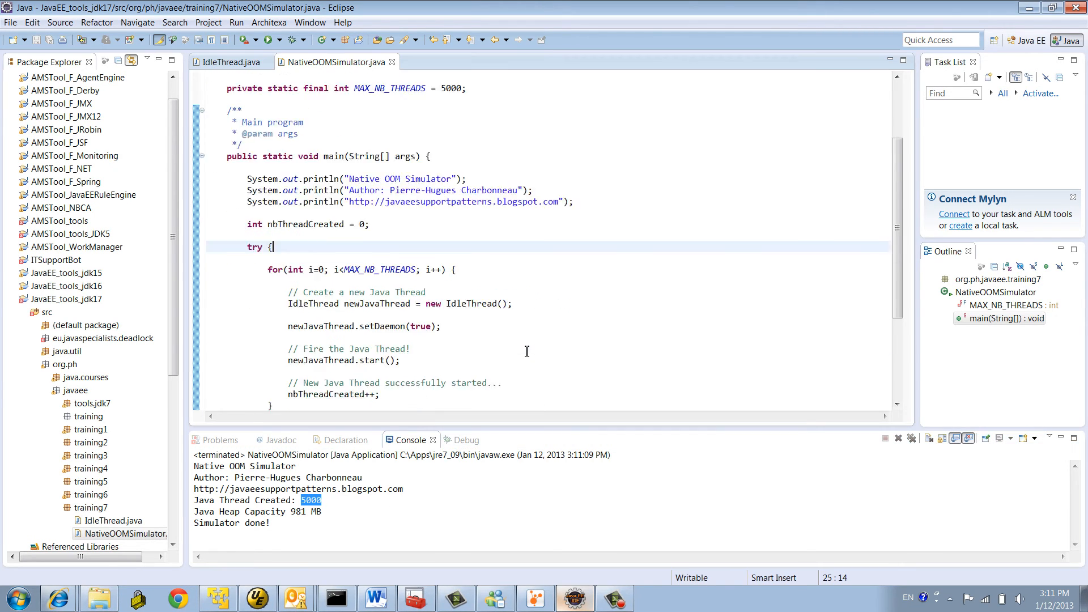
Check javaw's Virtual Bytes peak of 6,639,116,288 in Performance Monitor
scroll(down, 3)
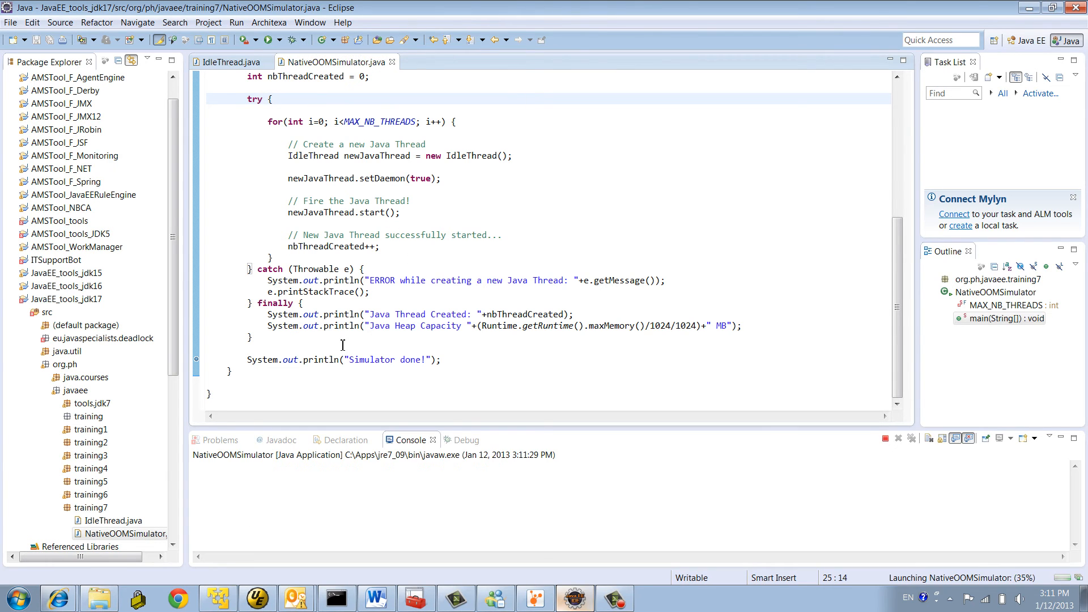
click(415, 599)
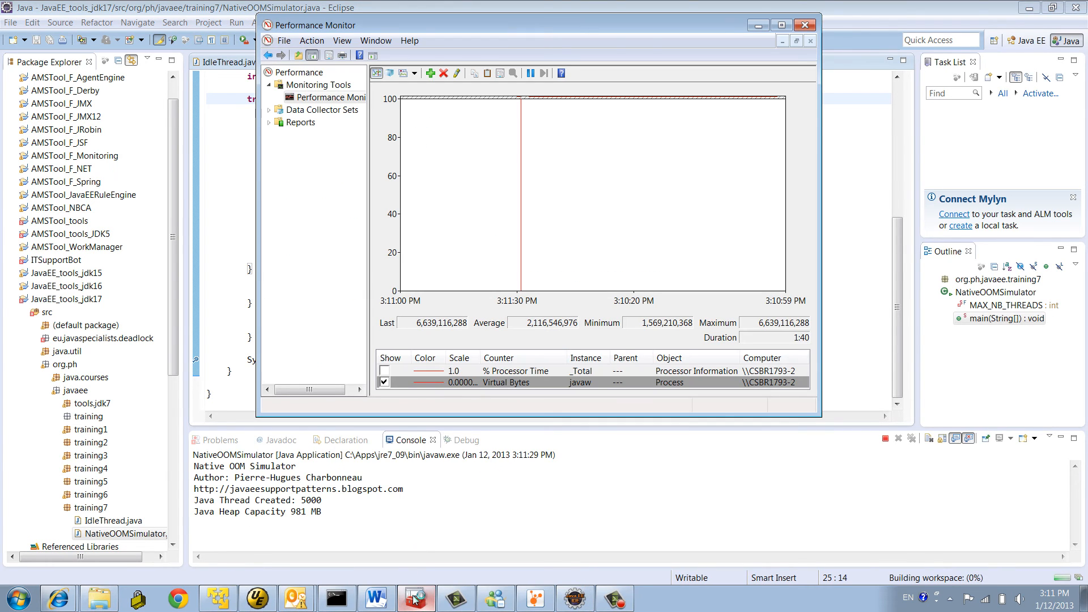